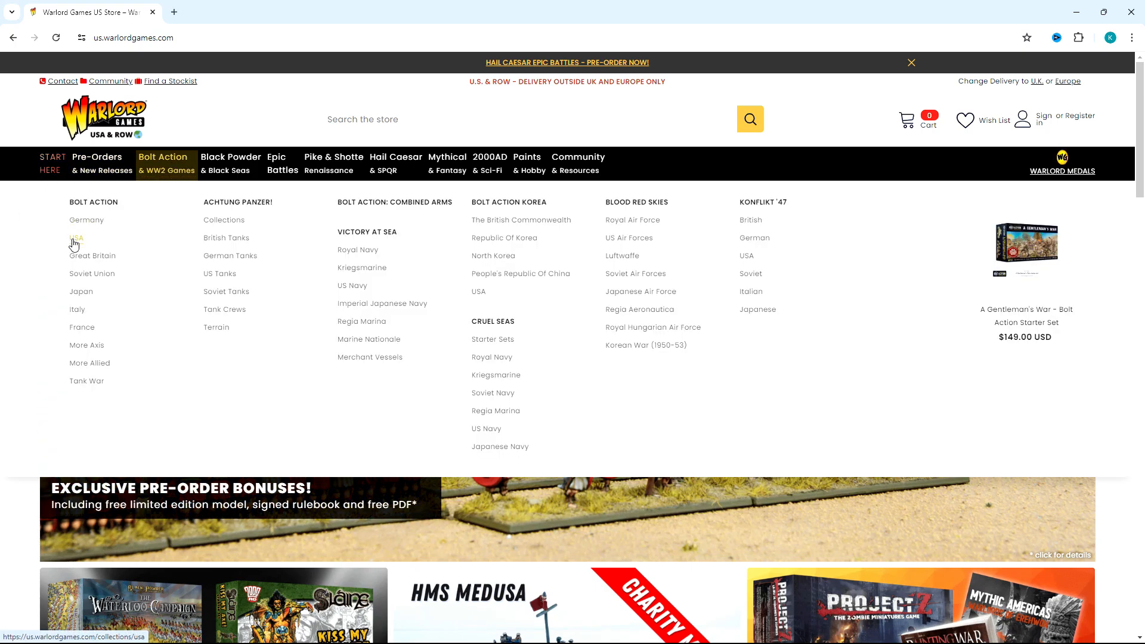
Go to the Bolt Action USA armies collection from the navigation menu
{"action": "left_click", "coordinate": [77, 237]}
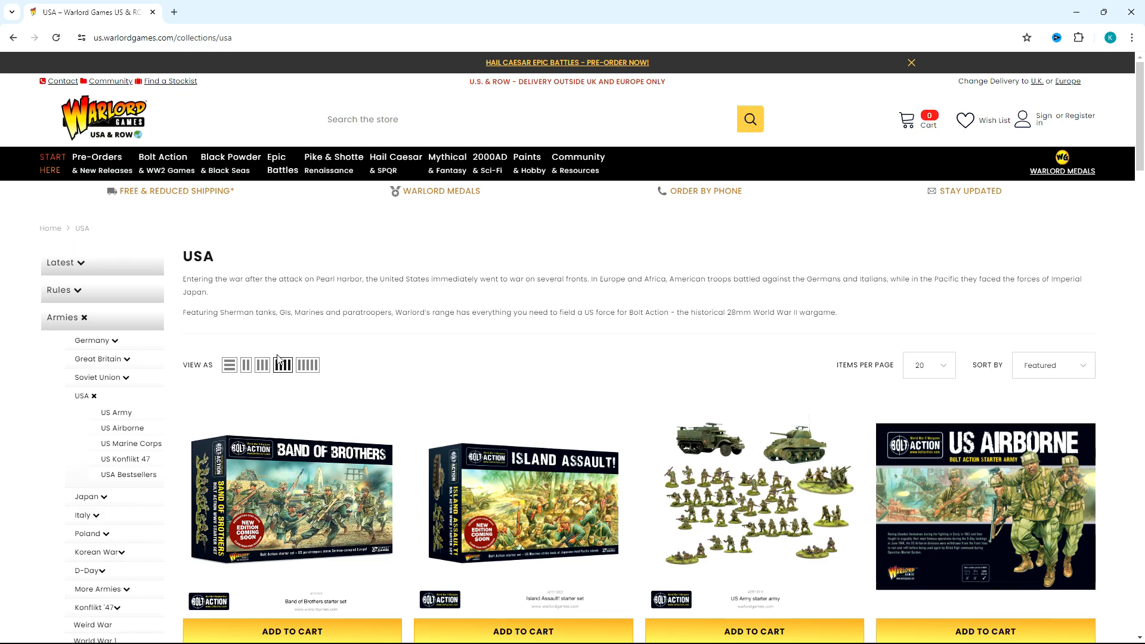
{"action": "left_click", "coordinate": [911, 62]}
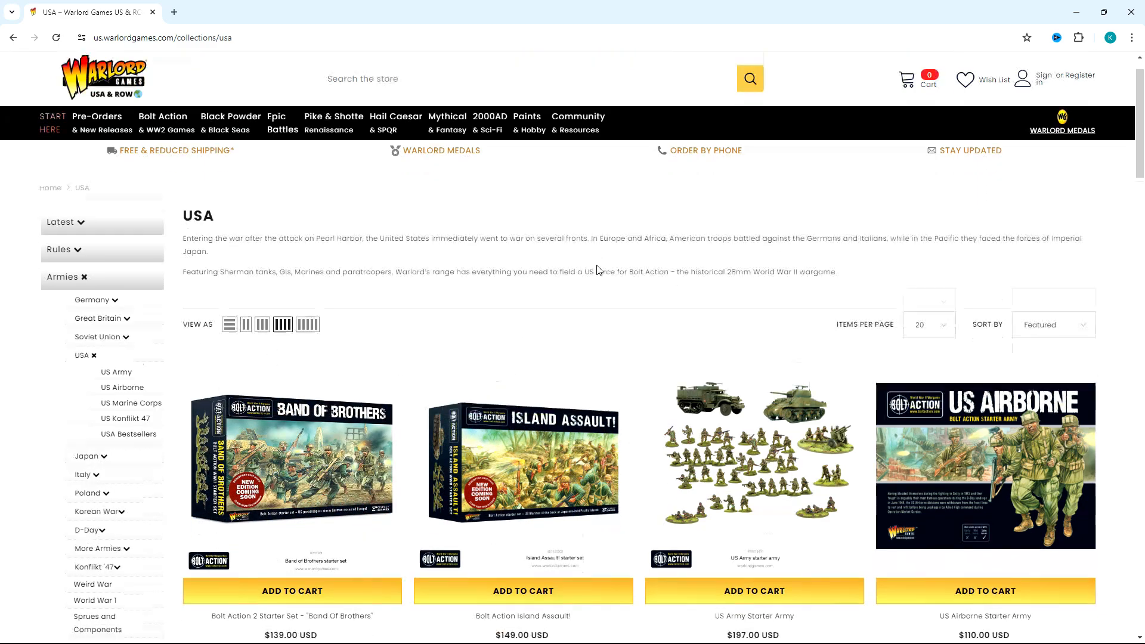
{"action": "scroll", "scroll_direction": "down", "scroll_amount": 3}
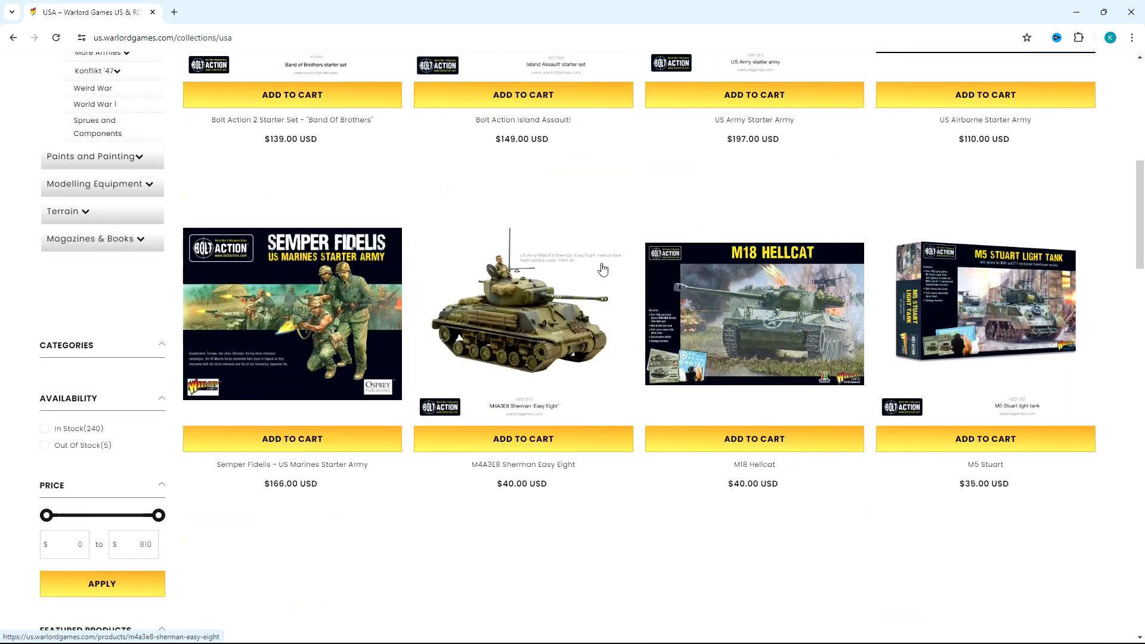
{"action": "scroll", "scroll_direction": "down", "scroll_amount": 3}
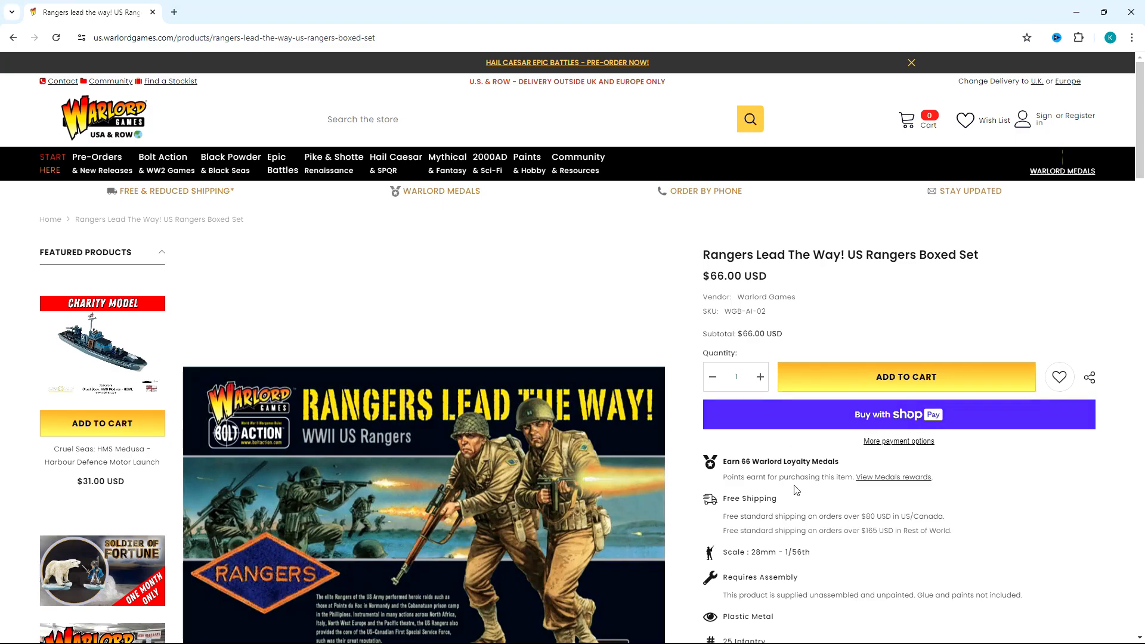
From Related Products, reach the US Rangers pre-order page ($59.00, due June 2024)
{"action": "scroll", "scroll_direction": "down", "scroll_amount": 3}
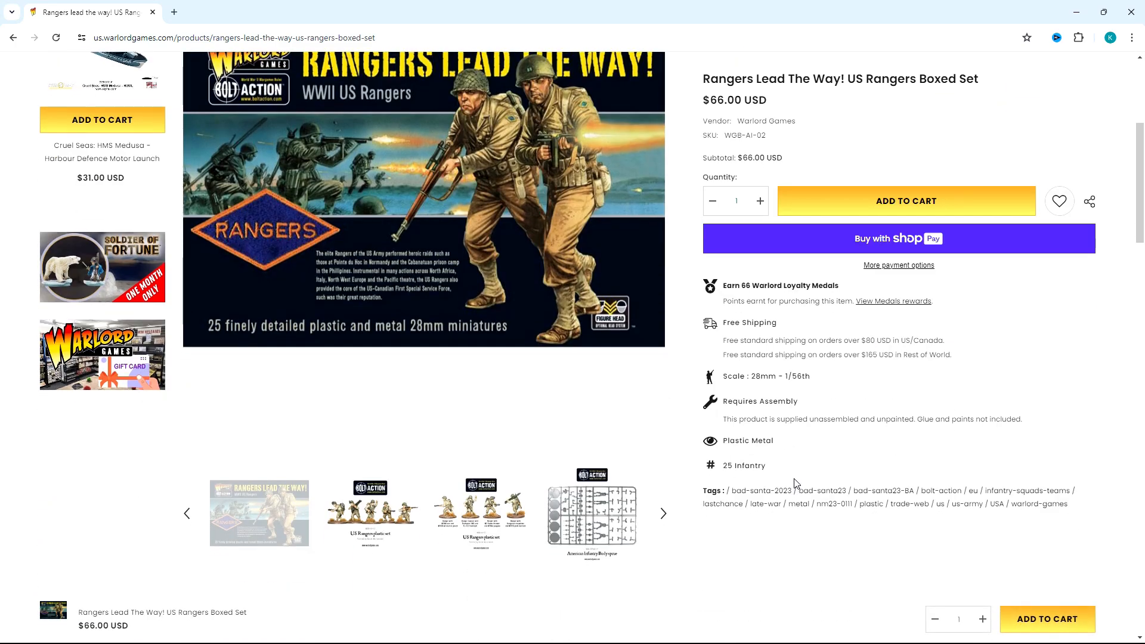
{"action": "scroll", "scroll_direction": "down", "scroll_amount": 3}
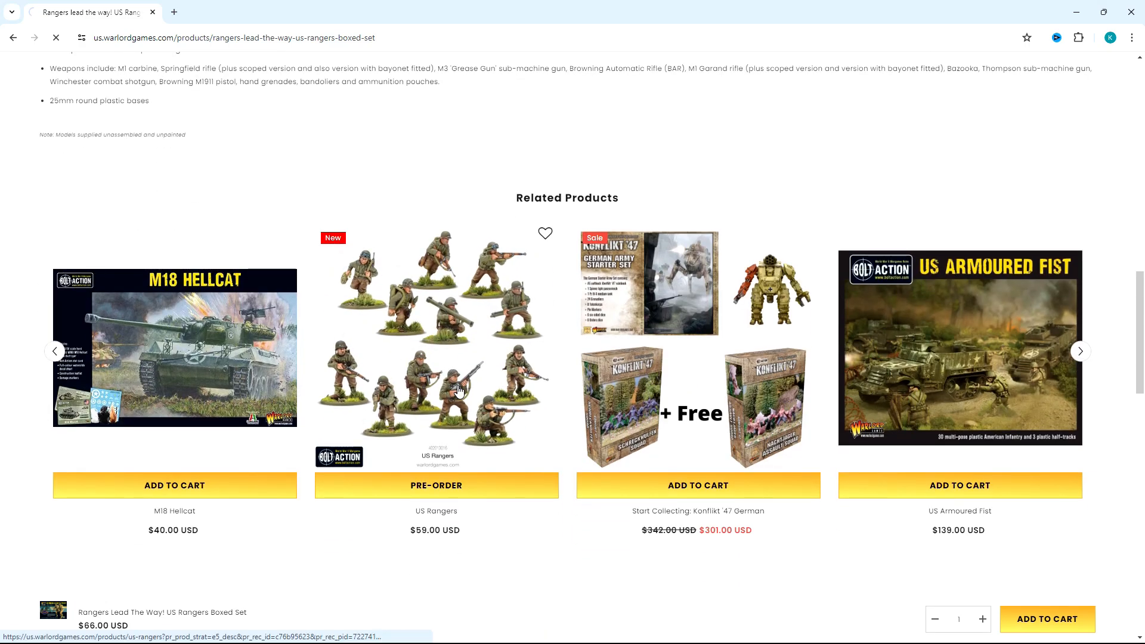
{"action": "left_click", "coordinate": [435, 344]}
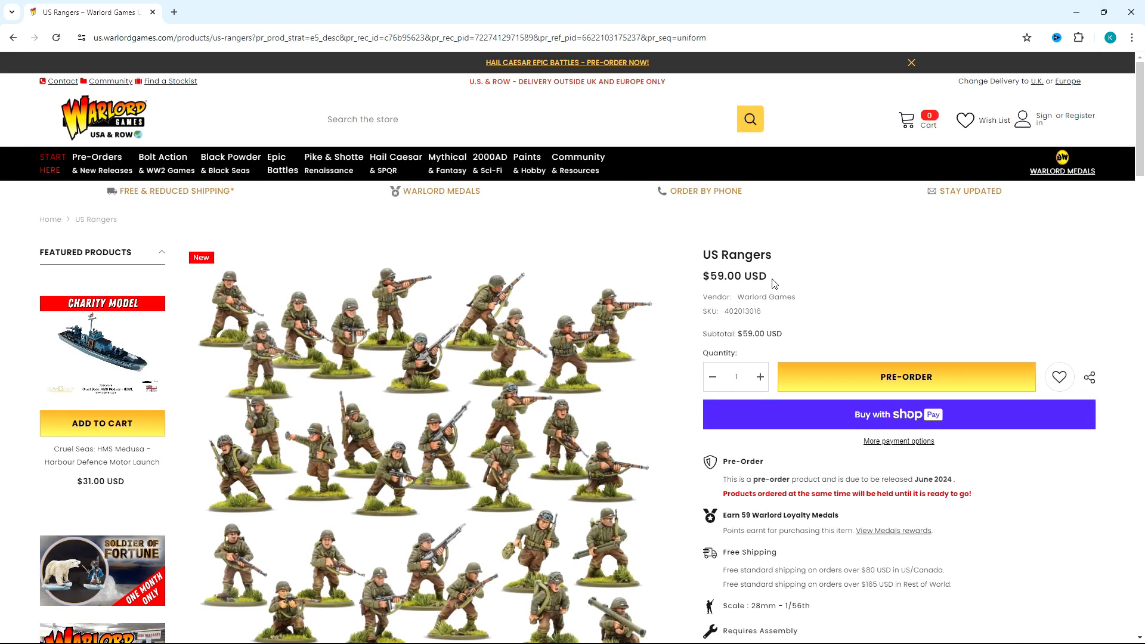
{"action": "scroll", "scroll_direction": "down", "scroll_amount": 3}
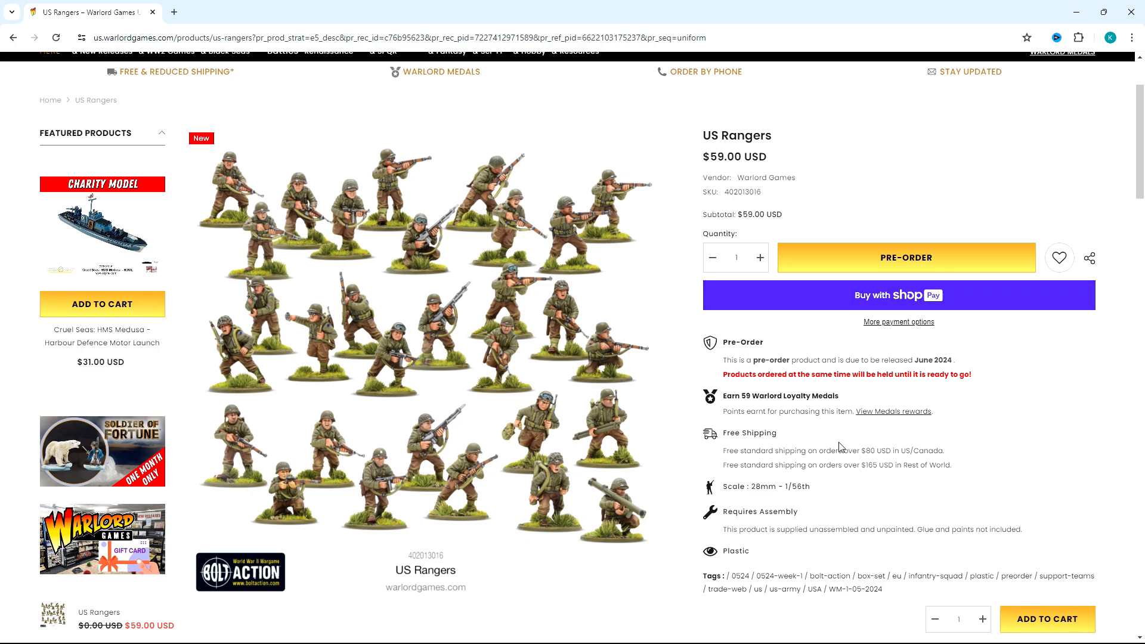